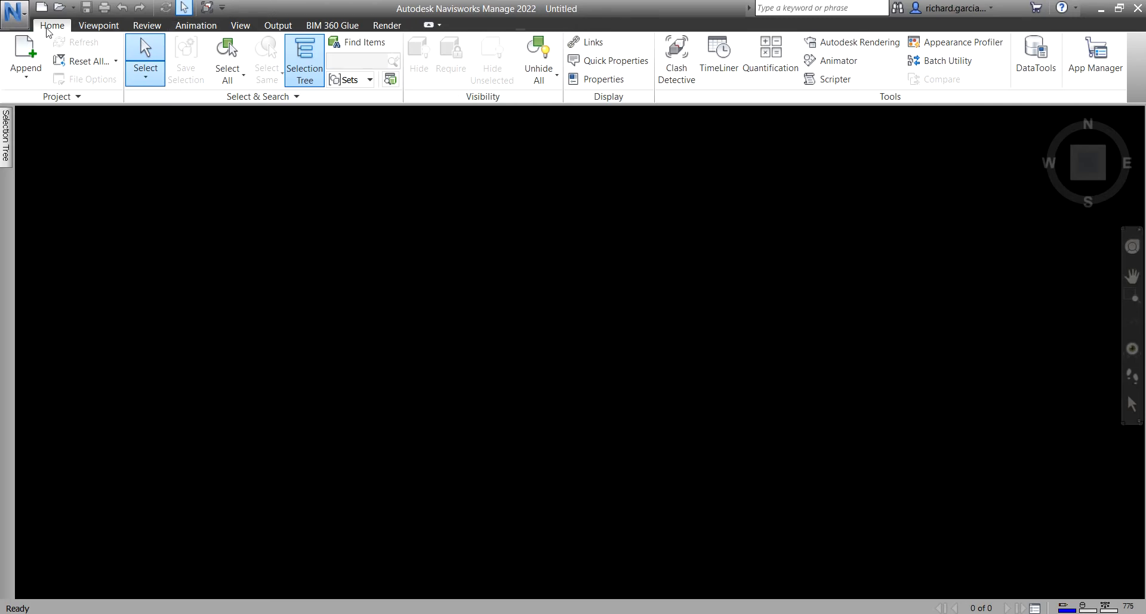
# Start an Append and browse to the Revit for Navisworks folder
pyautogui.click(24, 56)
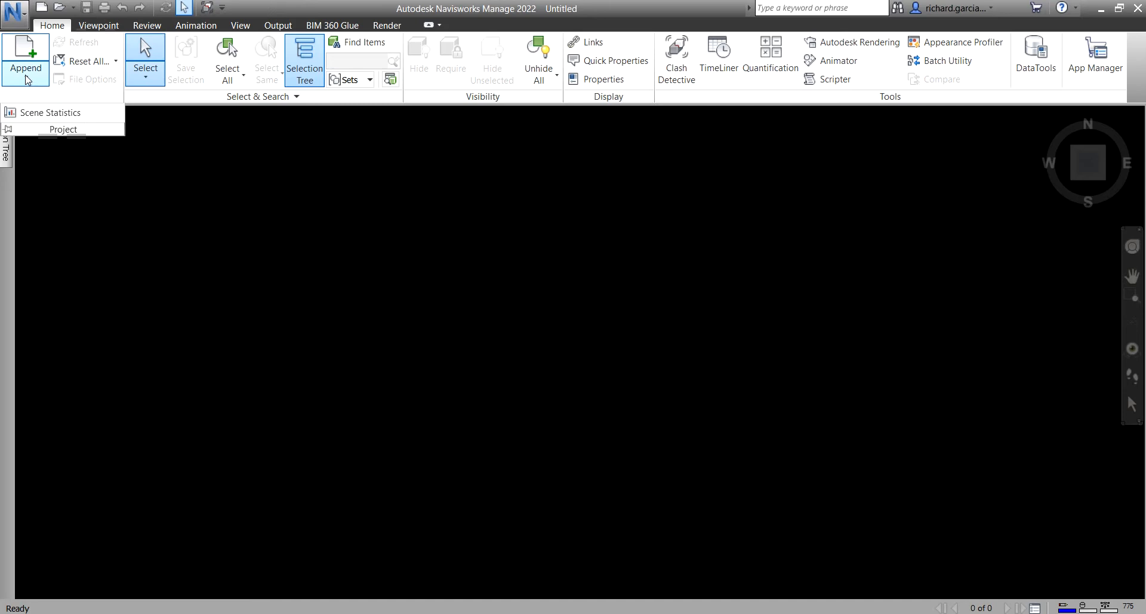
pyautogui.moveTo(25, 56)
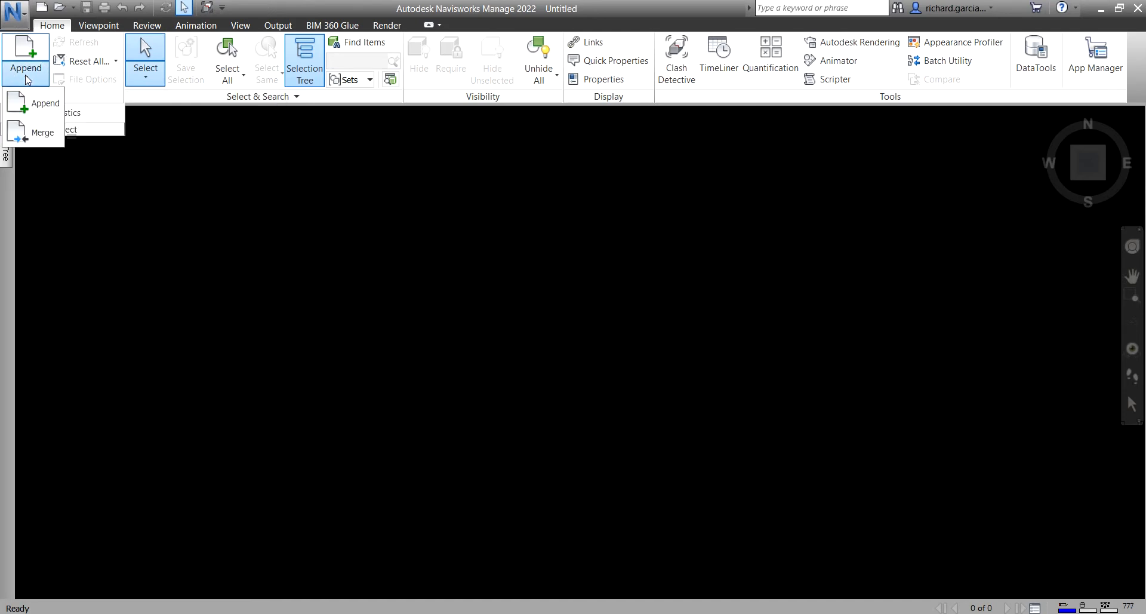
pyautogui.moveTo(475, 295)
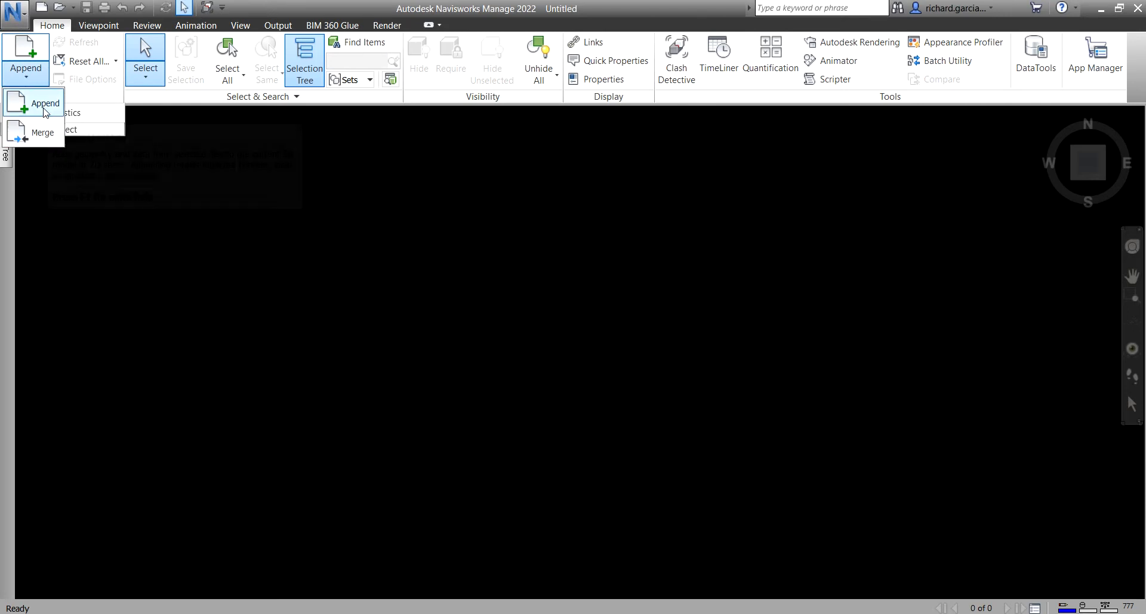
pyautogui.moveTo(46, 111)
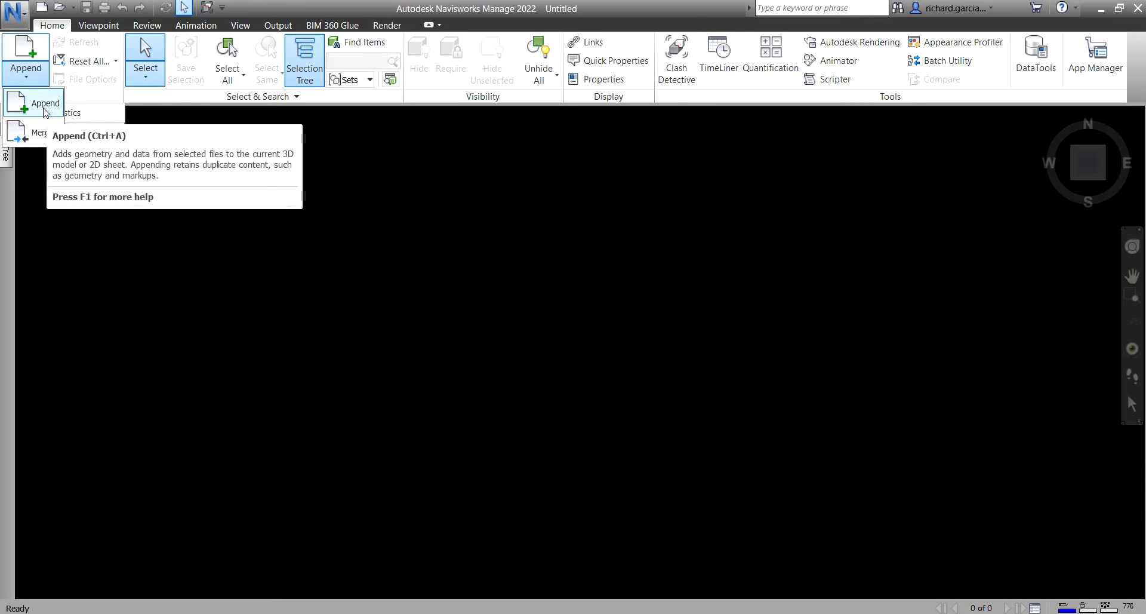
pyautogui.moveTo(34, 136)
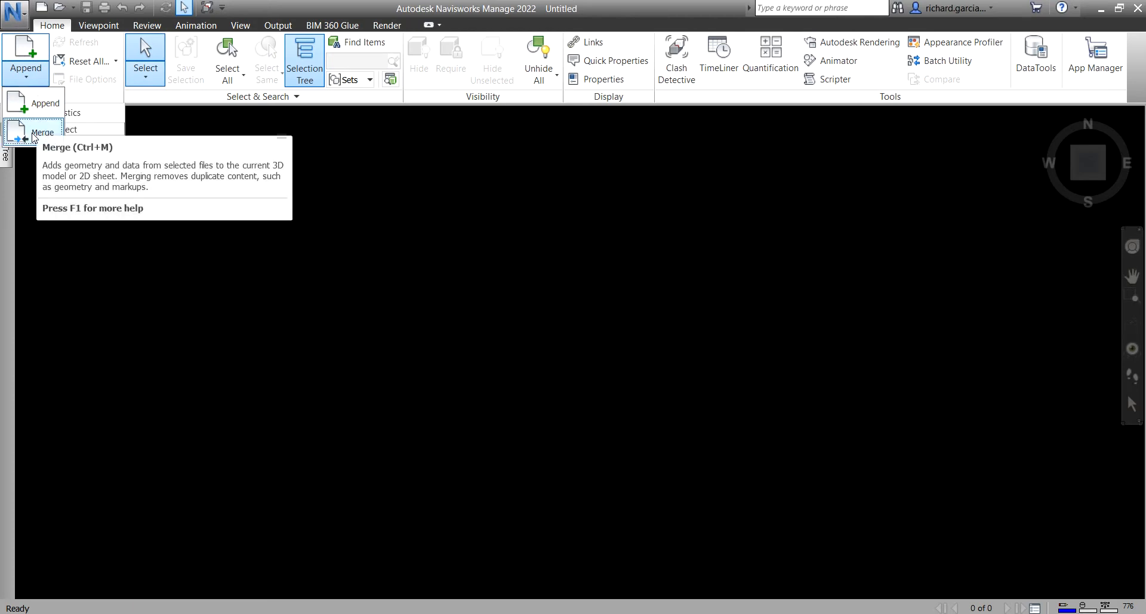
pyautogui.moveTo(37, 102)
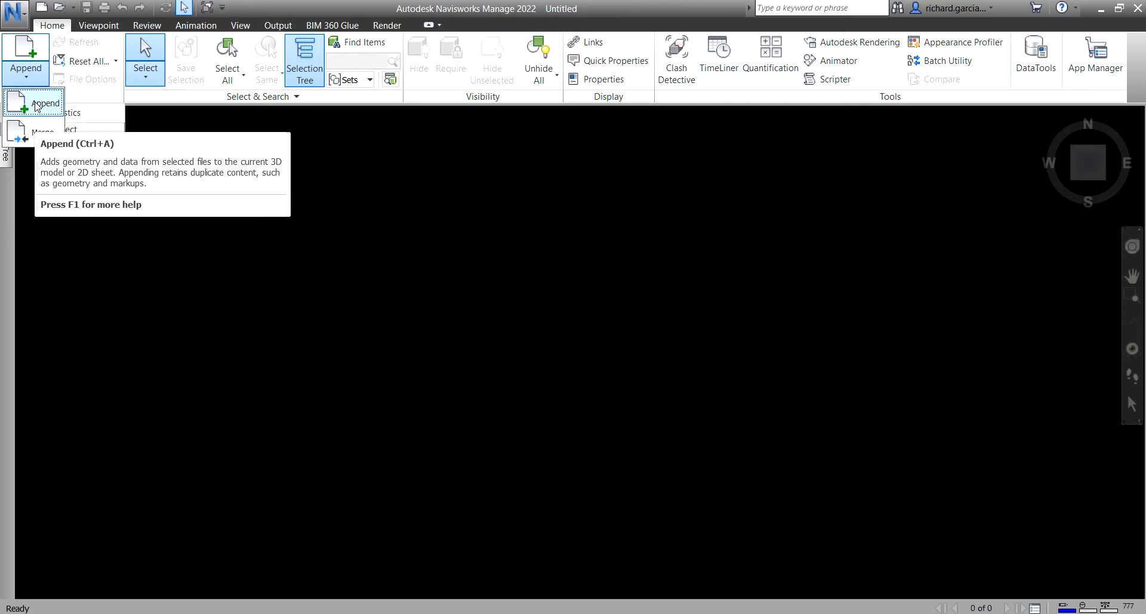
pyautogui.moveTo(37, 137)
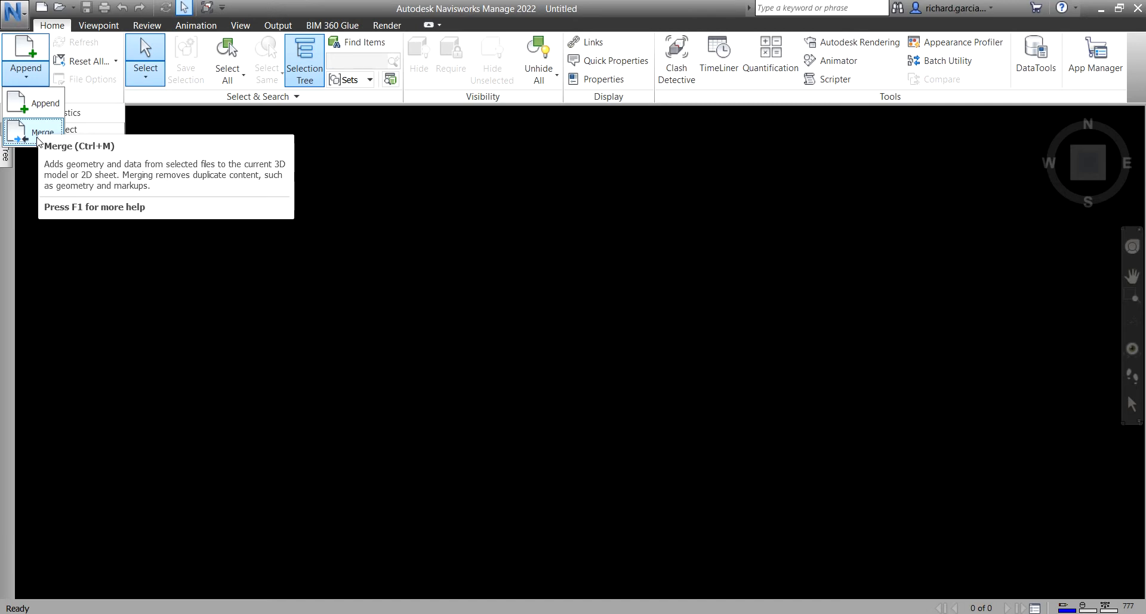
pyautogui.moveTo(43, 103)
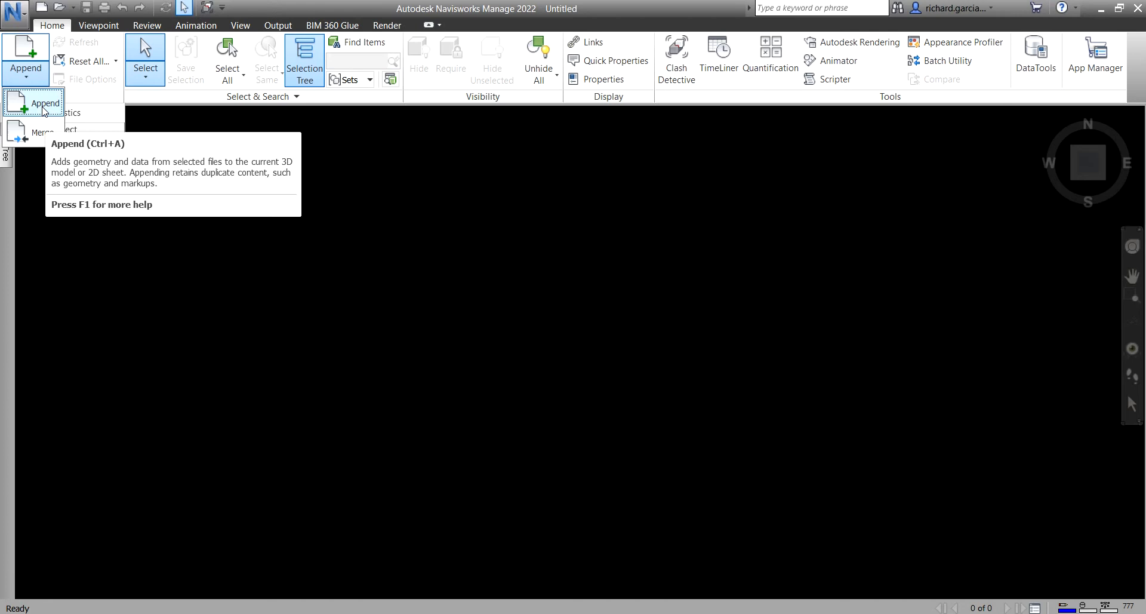
pyautogui.moveTo(37, 130)
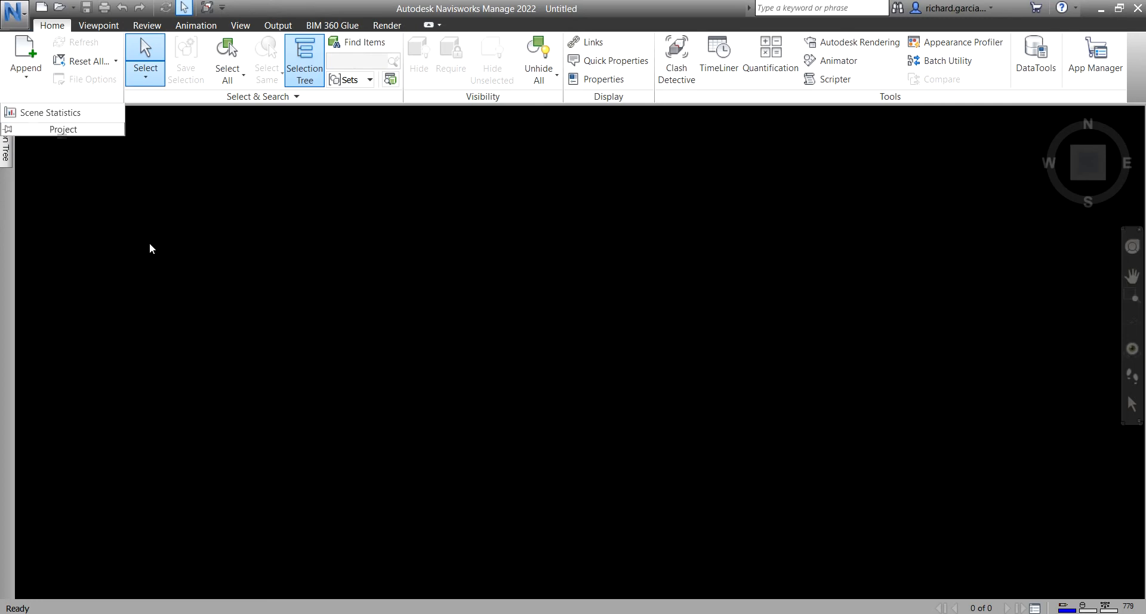
pyautogui.moveTo(26, 54)
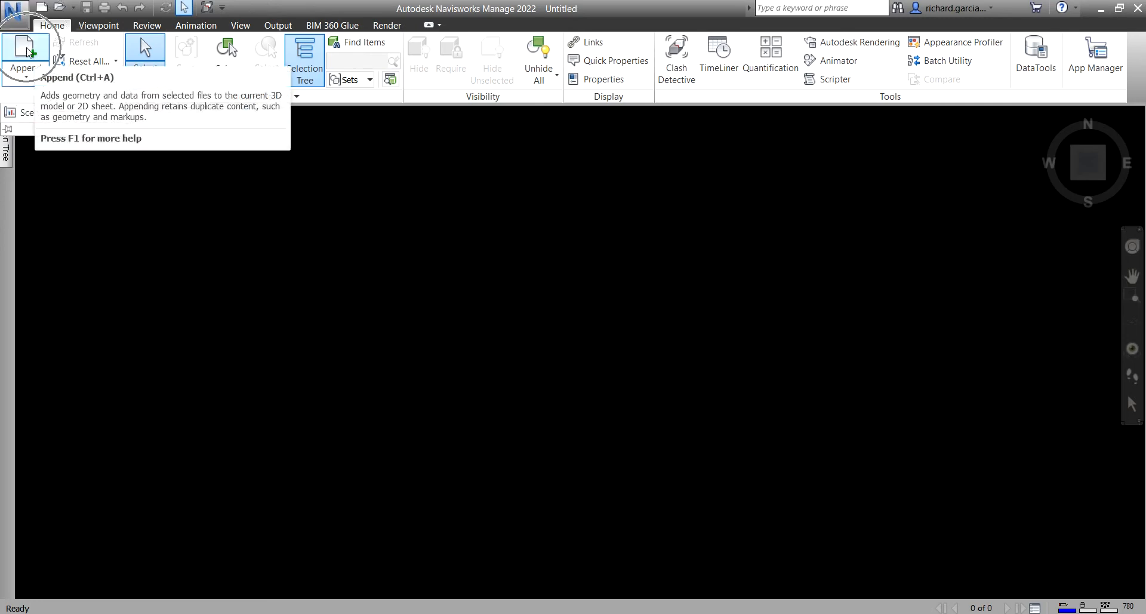
pyautogui.click(23, 47)
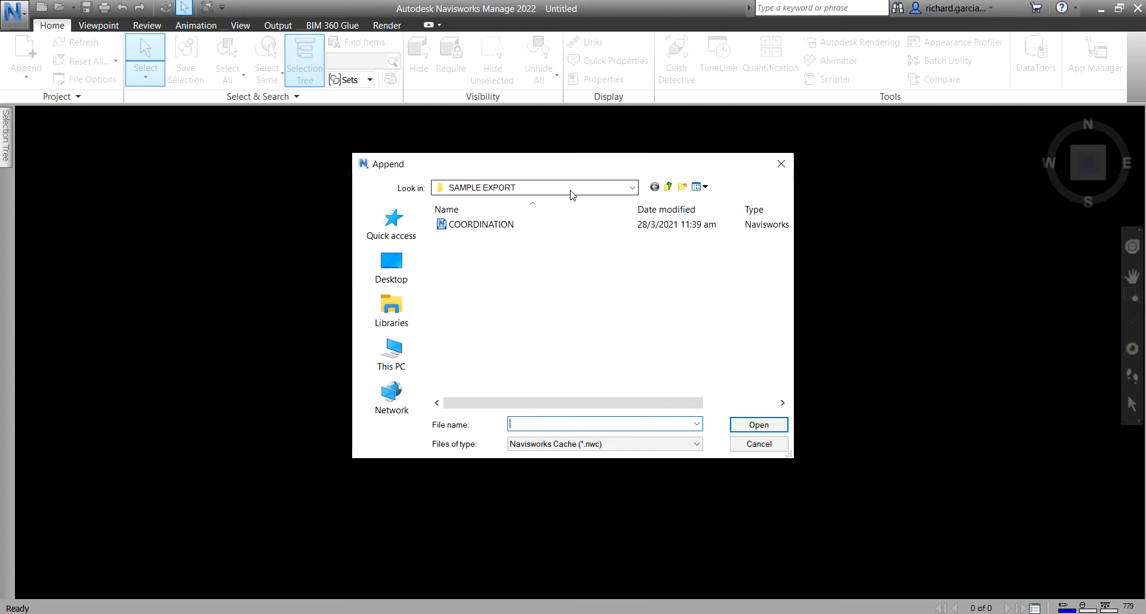
pyautogui.click(668, 186)
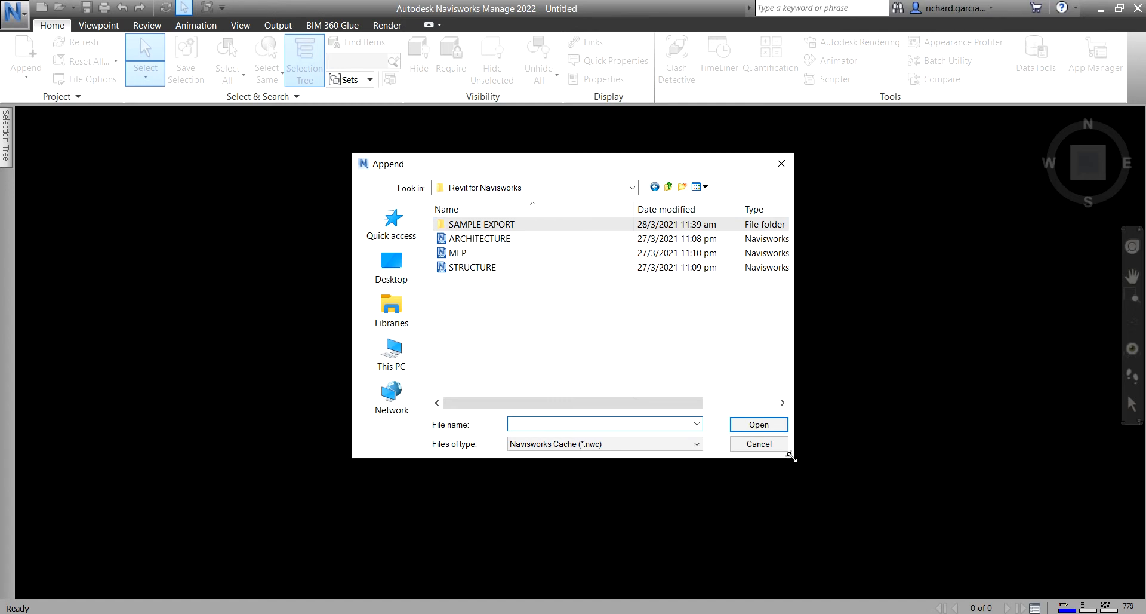
pyautogui.moveTo(793, 458); pyautogui.dragTo(1047, 500)
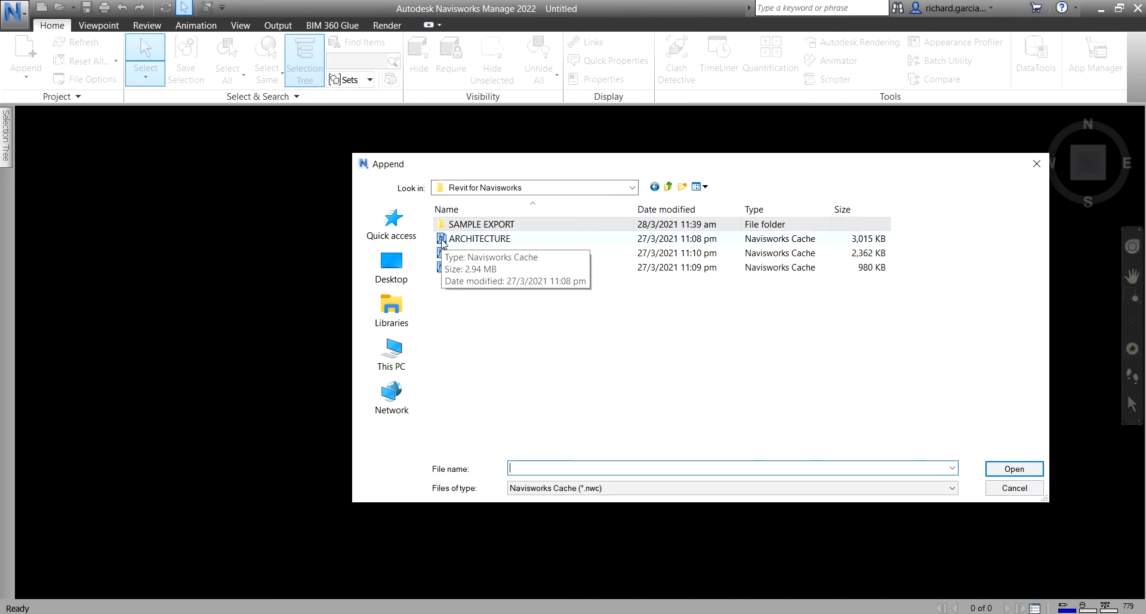
# Append the ARCHITECTURE, MEP and STRUCTURE .nwc files into the scene
pyautogui.click(456, 252)
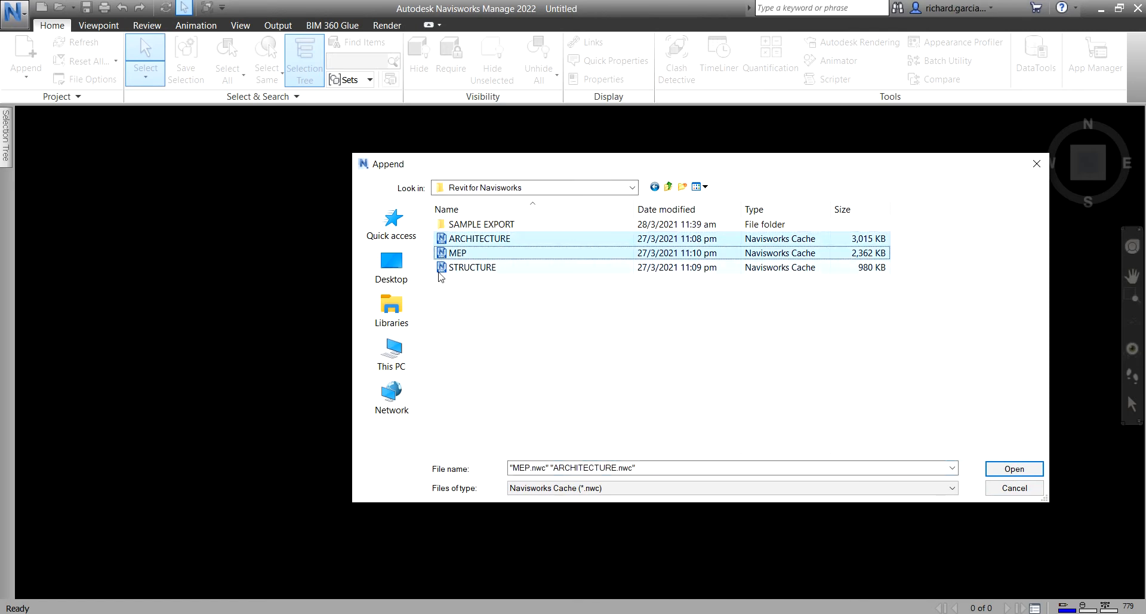
pyautogui.click(473, 266)
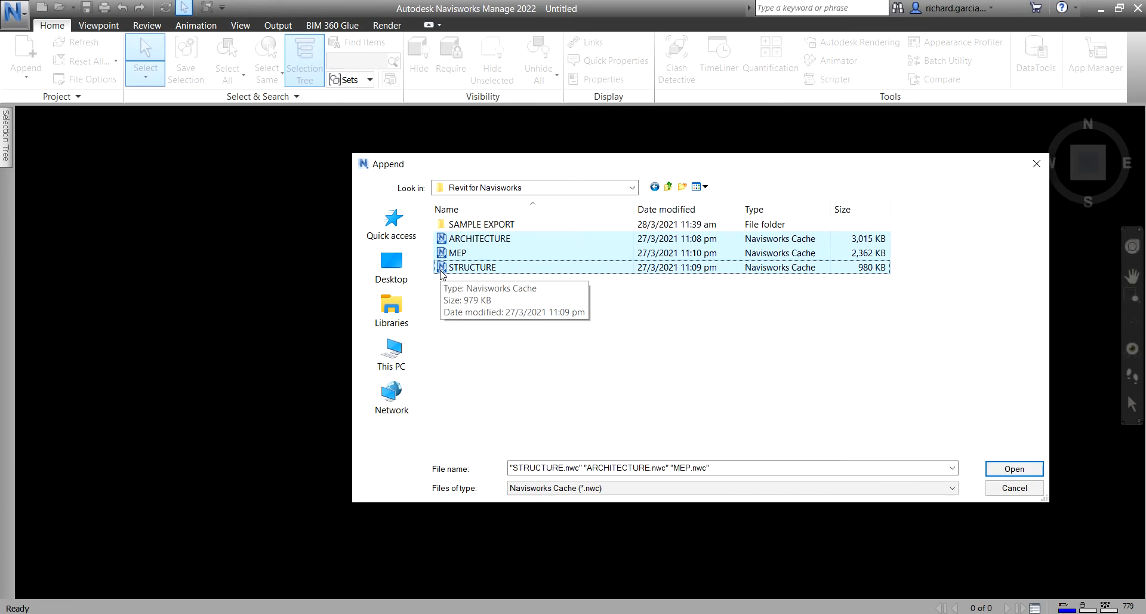
pyautogui.moveTo(982, 448)
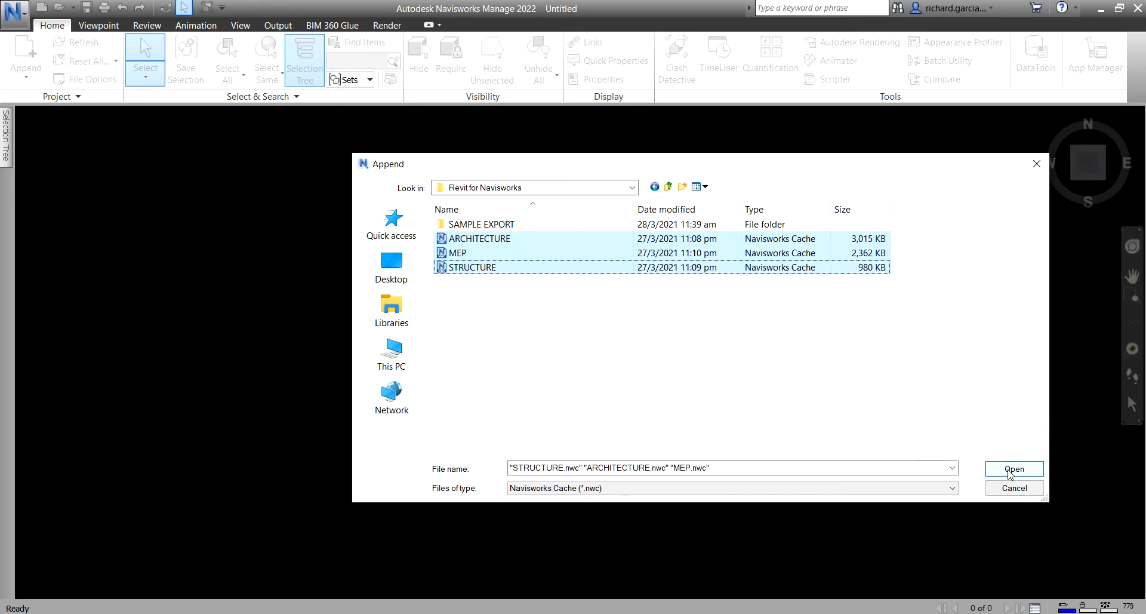
pyautogui.click(1014, 468)
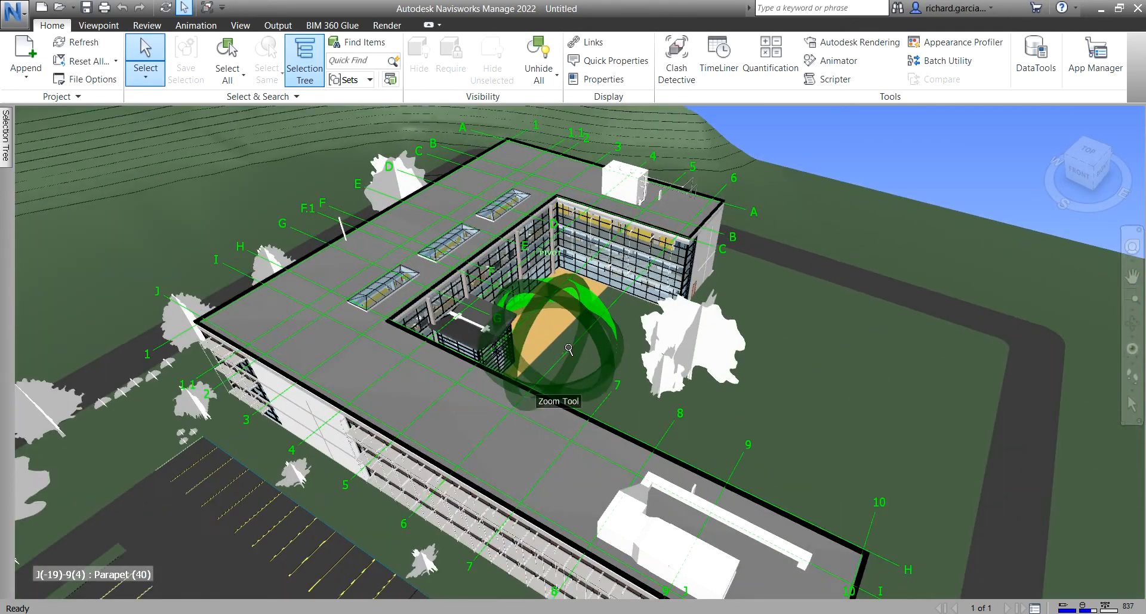
# Orbit the combined building model, then begin a Save As of the scene
pyautogui.moveTo(569, 347); pyautogui.dragTo(402, 260)
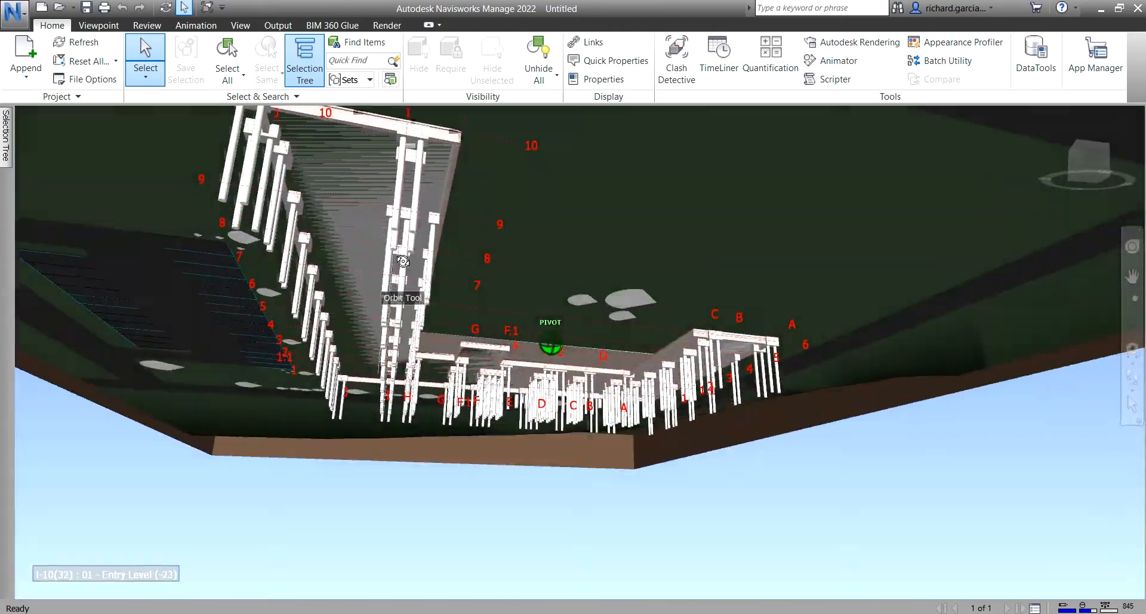
pyautogui.moveTo(402, 260); pyautogui.dragTo(569, 338)
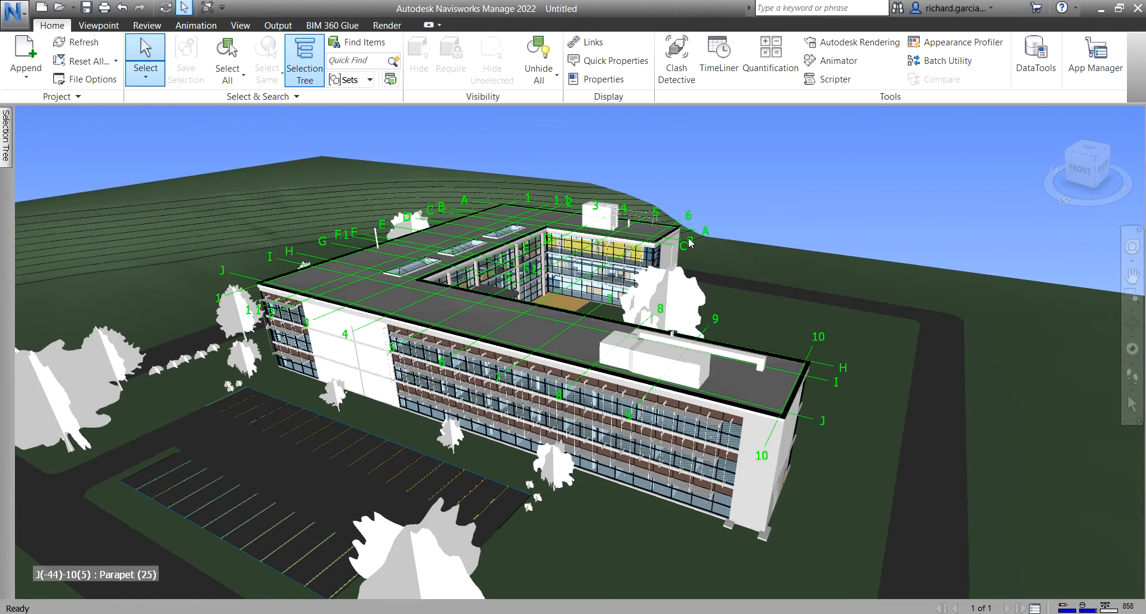
pyautogui.moveTo(759, 192)
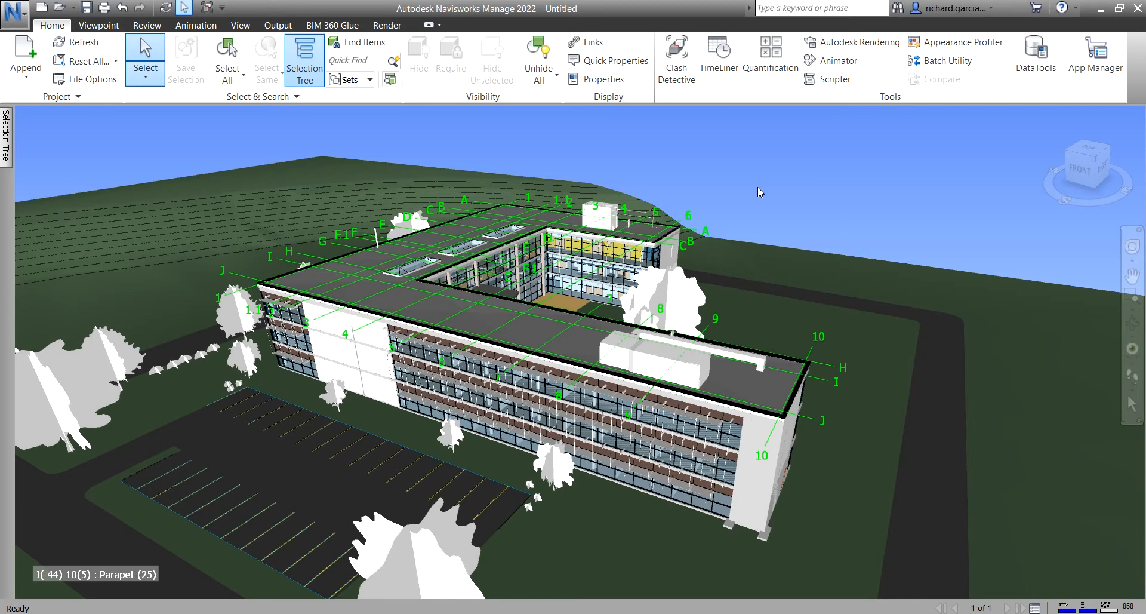
pyautogui.click(87, 6)
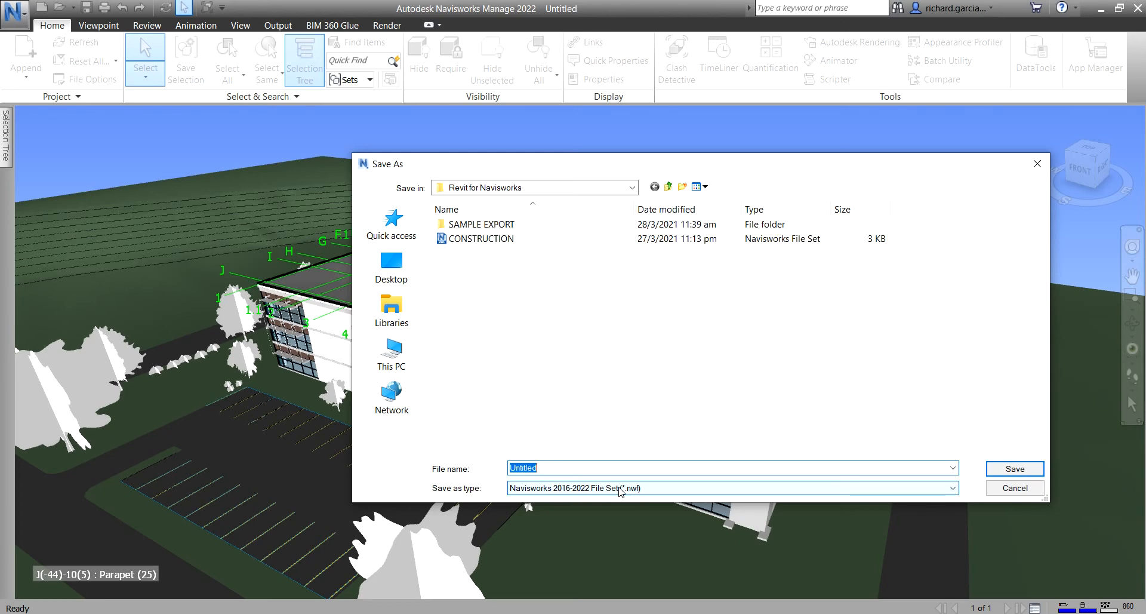
# Choose the Navisworks 2016-2022 File Set (.nwf) type and the existing CONSTRUCTION name
pyautogui.click(949, 487)
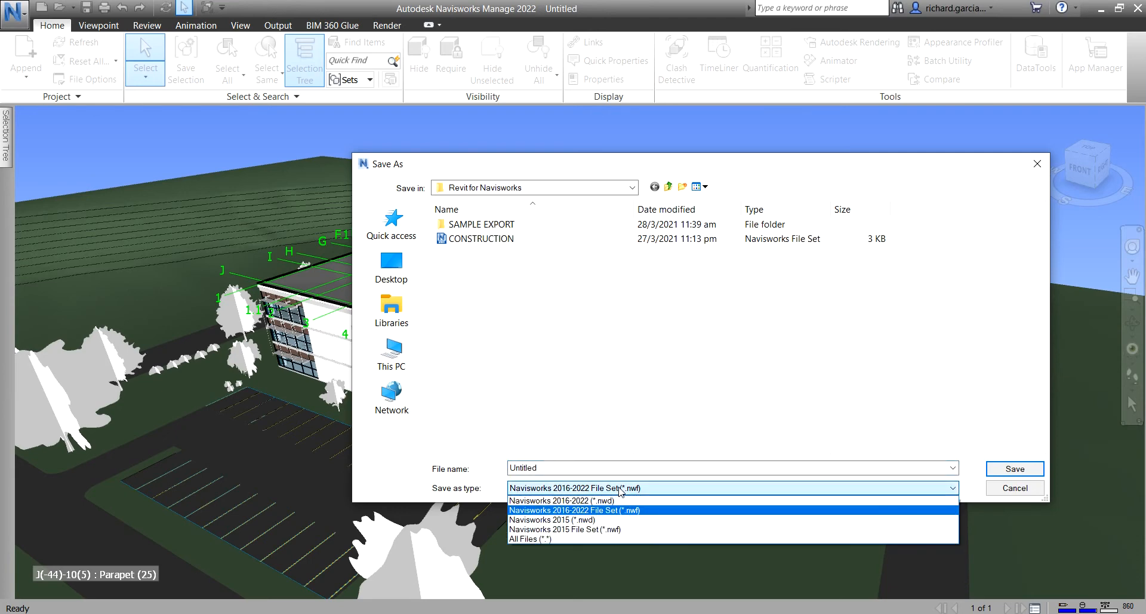
pyautogui.click(583, 509)
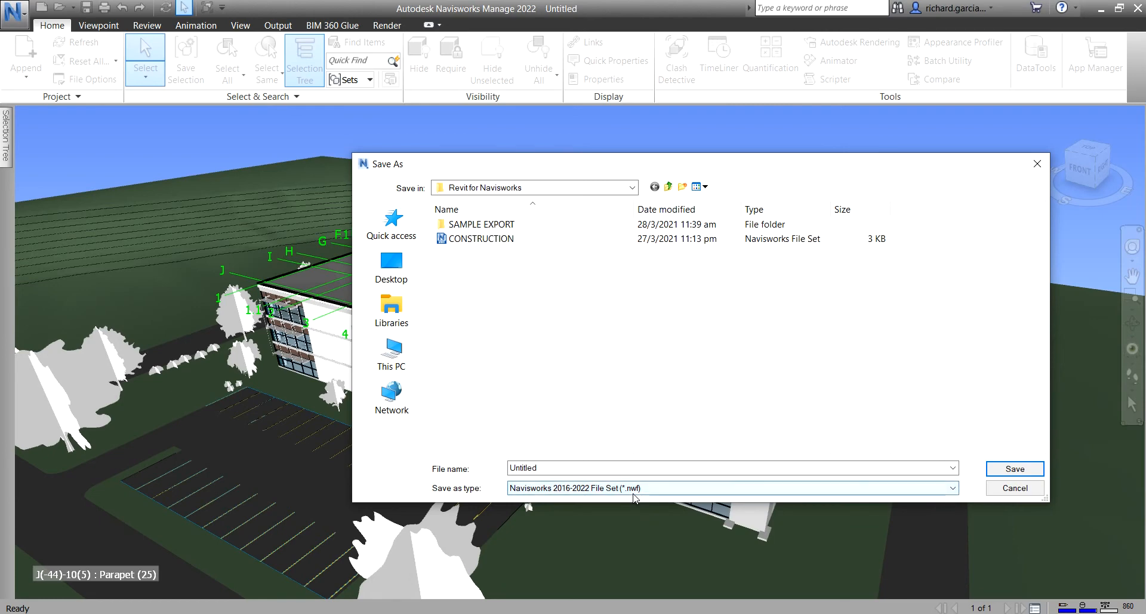
pyautogui.click(554, 468)
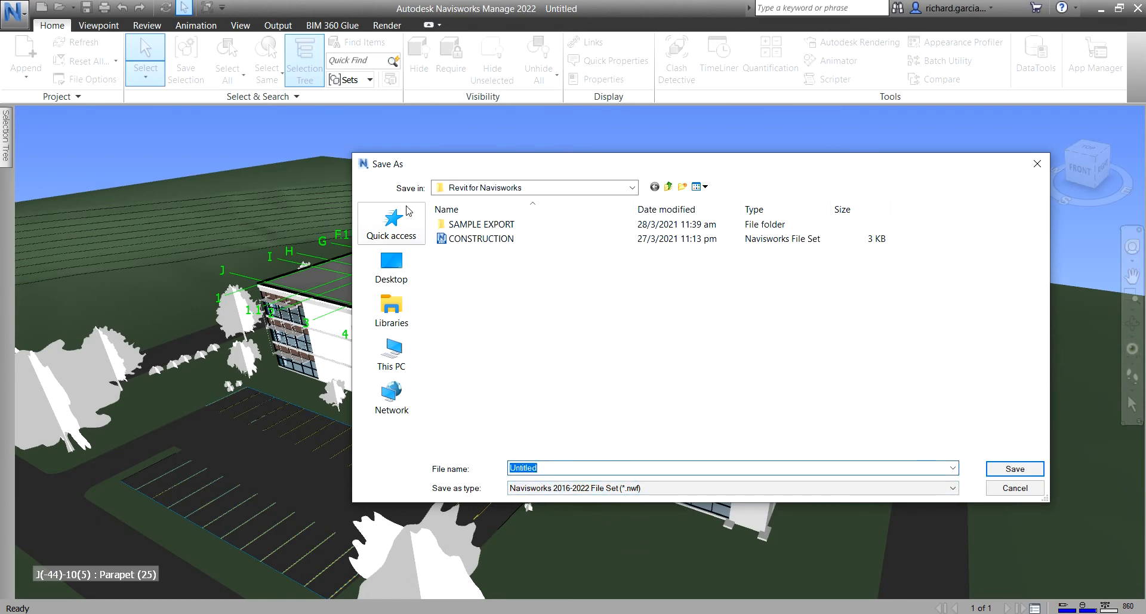
pyautogui.click(480, 238)
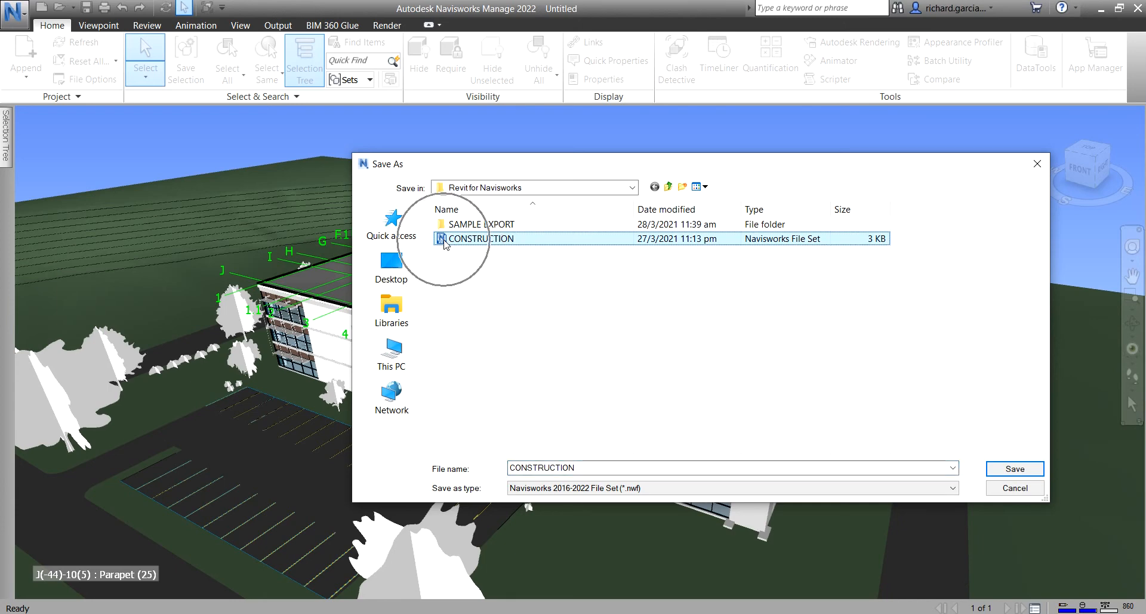
pyautogui.moveTo(447, 240)
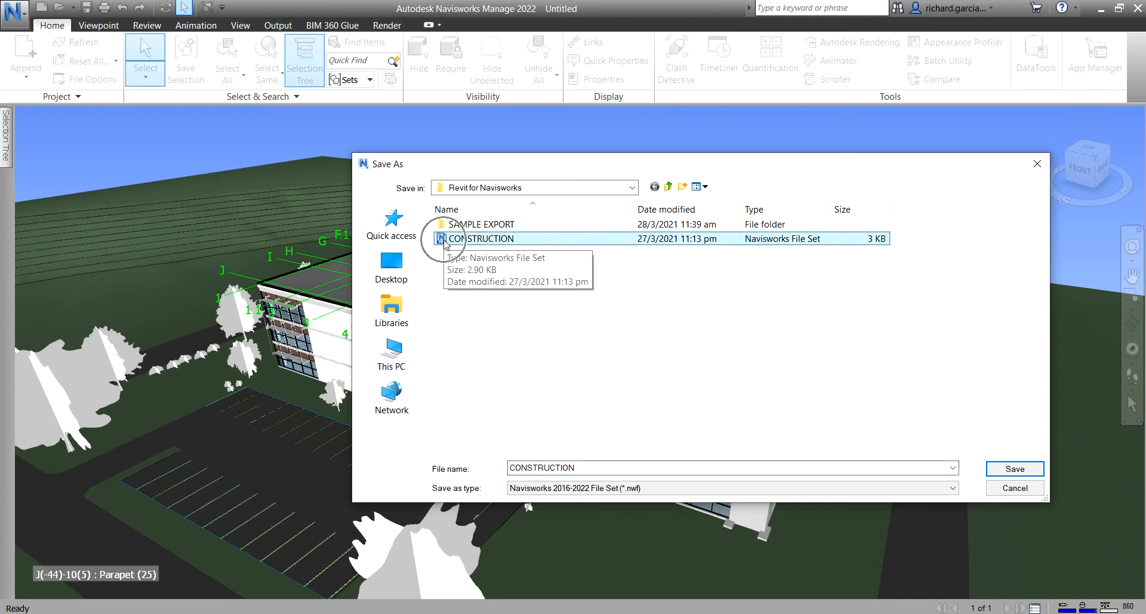
pyautogui.moveTo(787, 243)
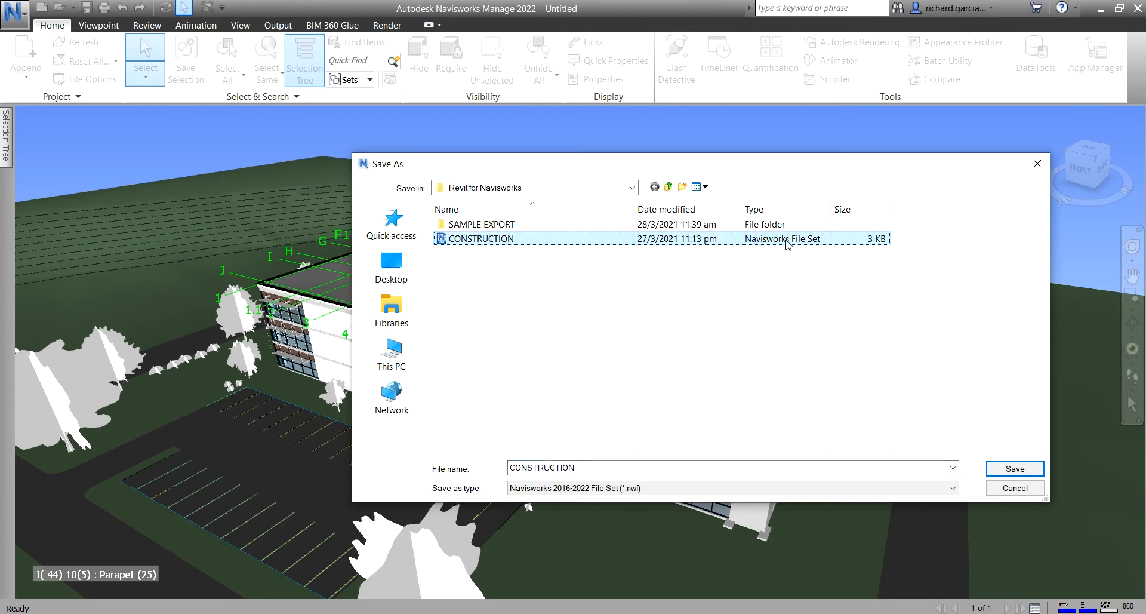
pyautogui.moveTo(819, 247)
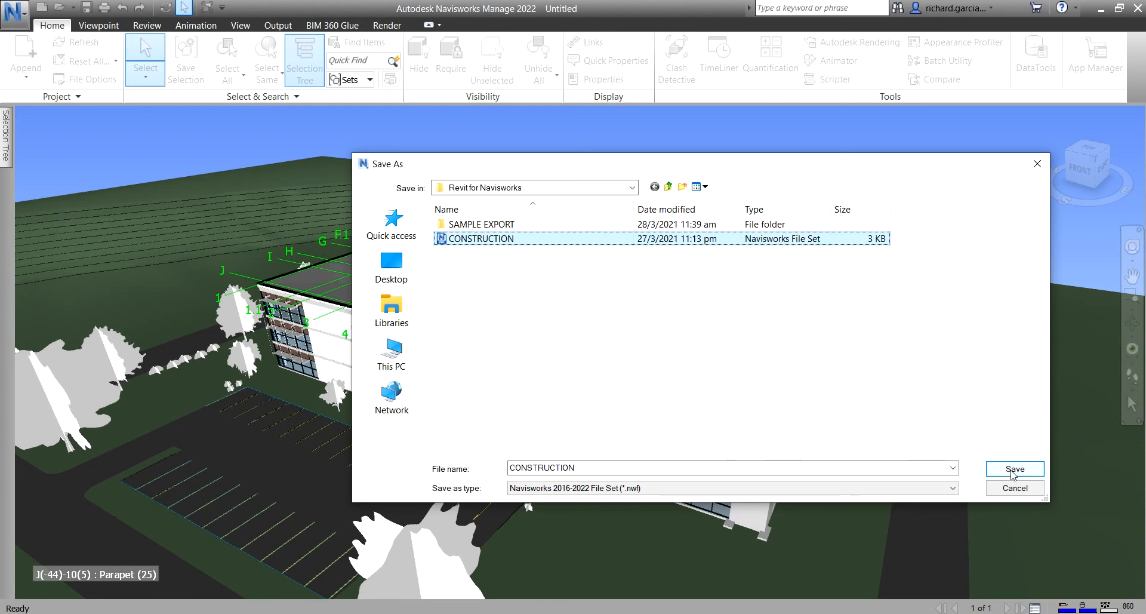
# Save as CONSTRUCTION.nwf, confirming replacement of the existing file
pyautogui.click(1014, 468)
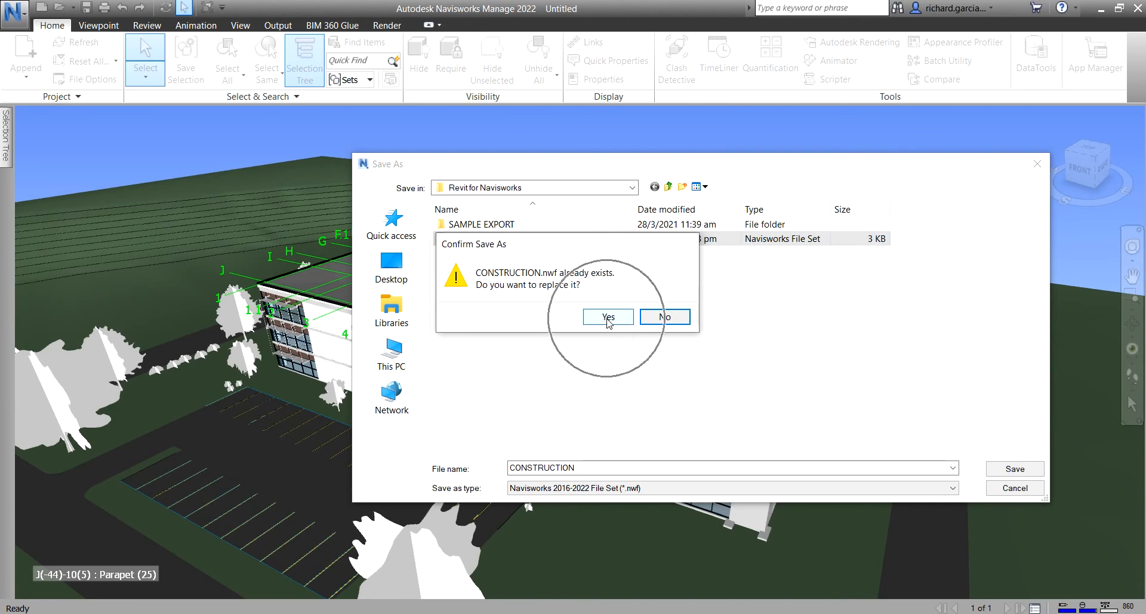
pyautogui.click(608, 316)
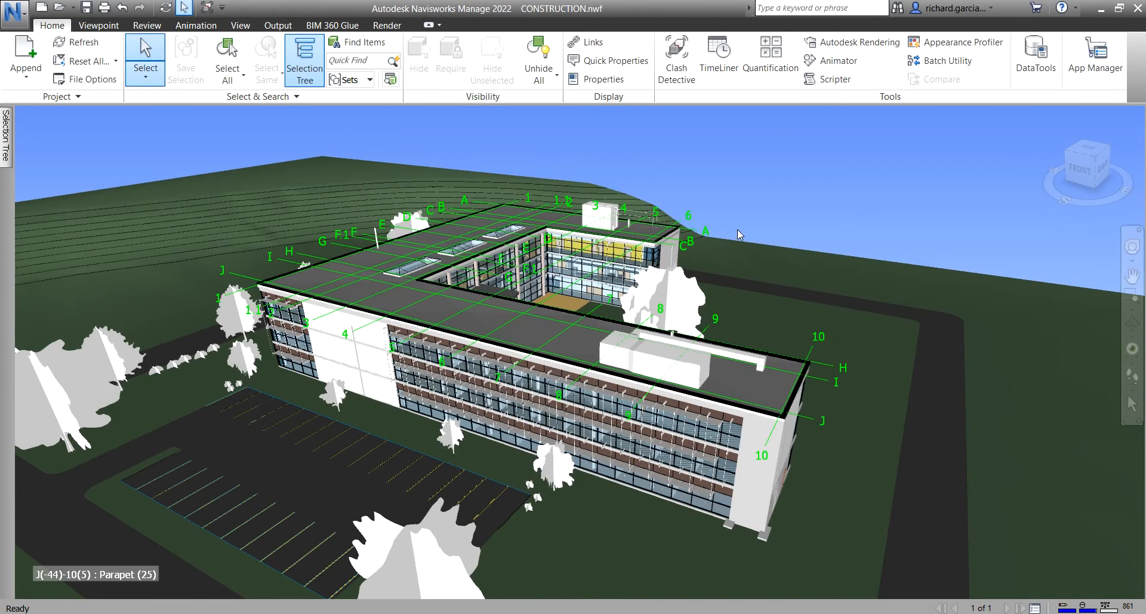
pyautogui.moveTo(737, 234); pyautogui.dragTo(610, 336)
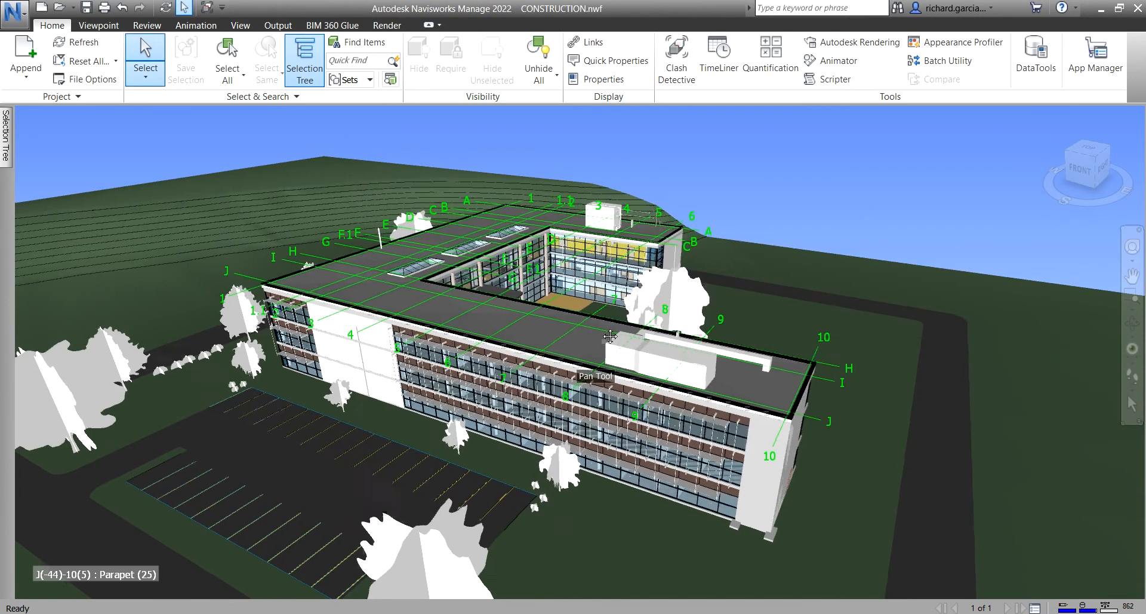